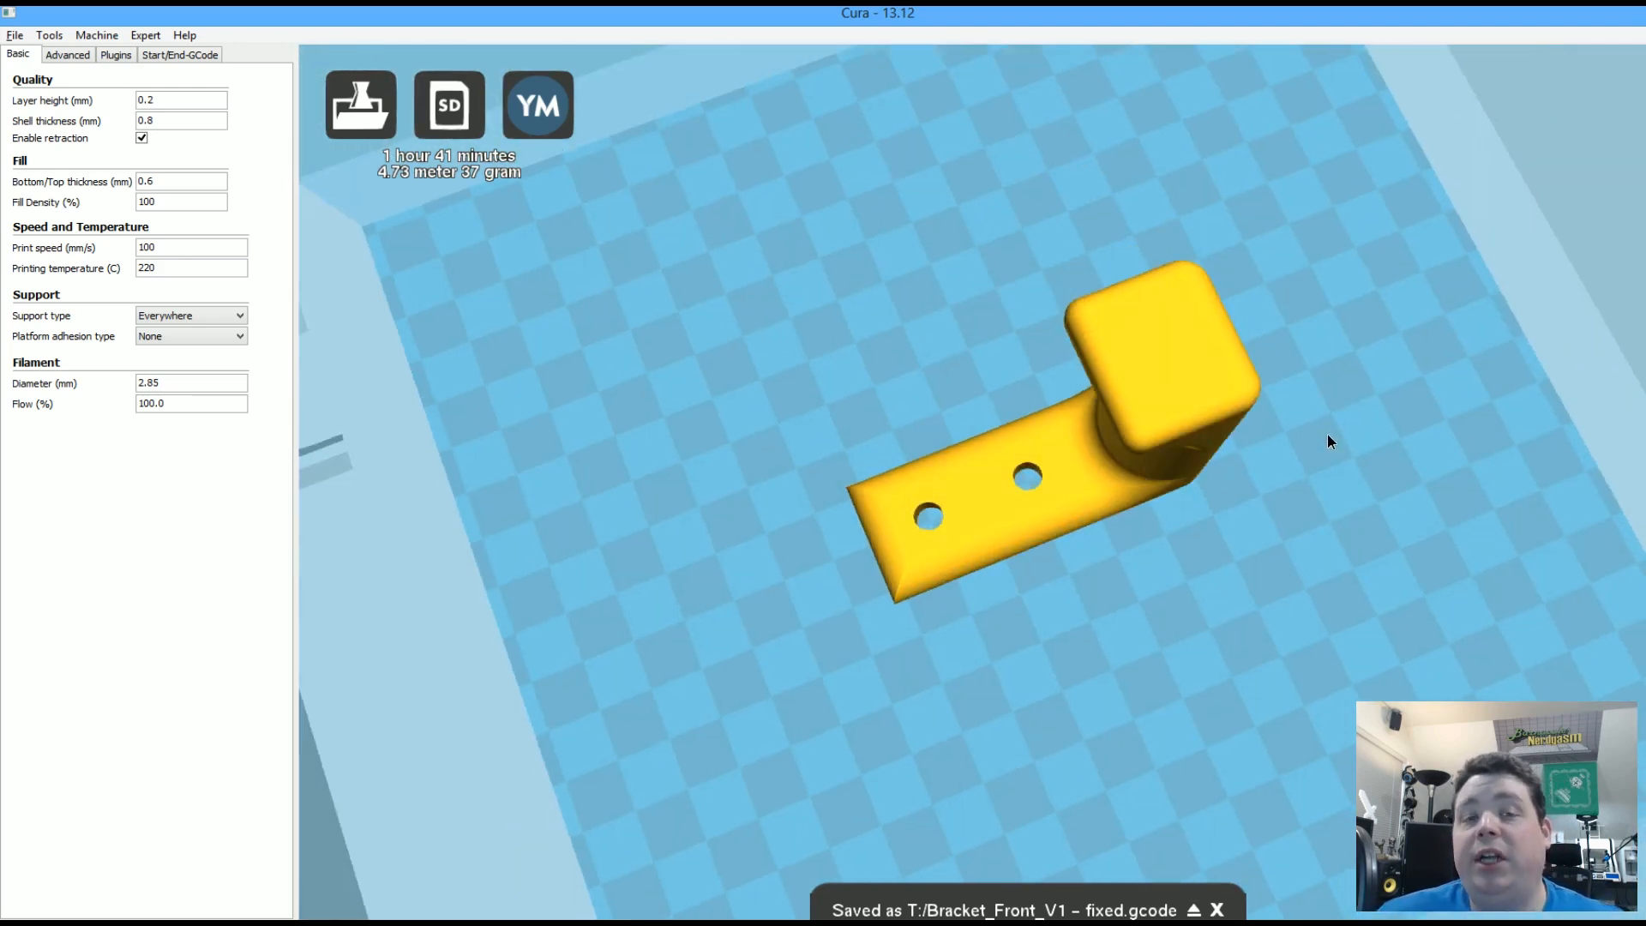
mouse_move(1319, 441)
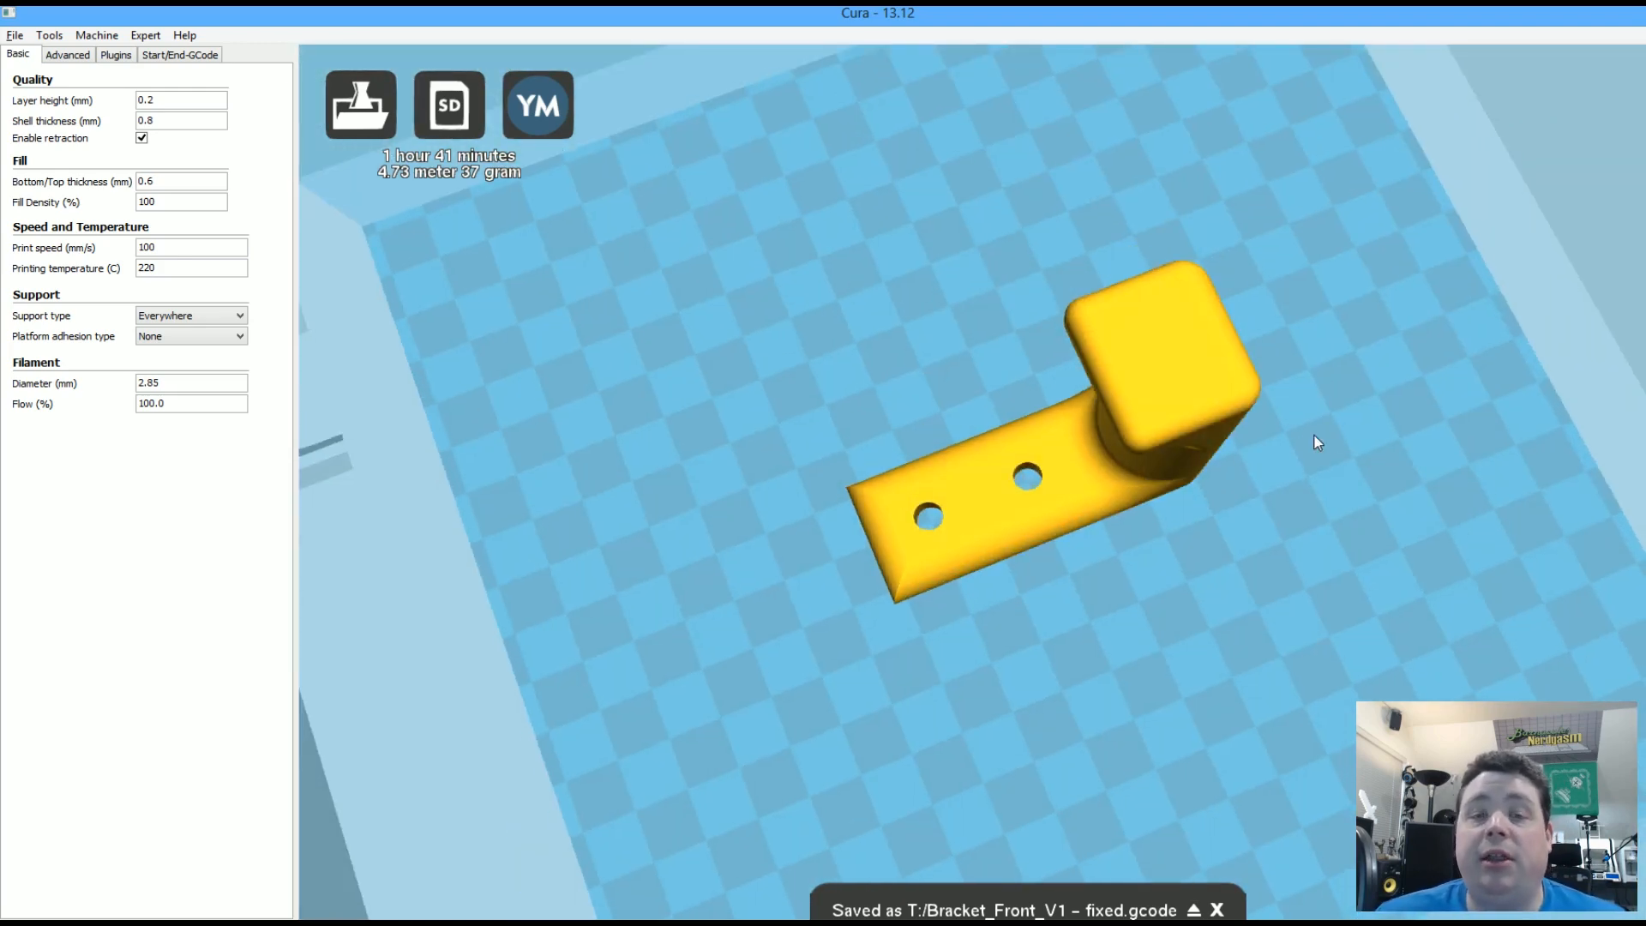
mouse_move(1266, 439)
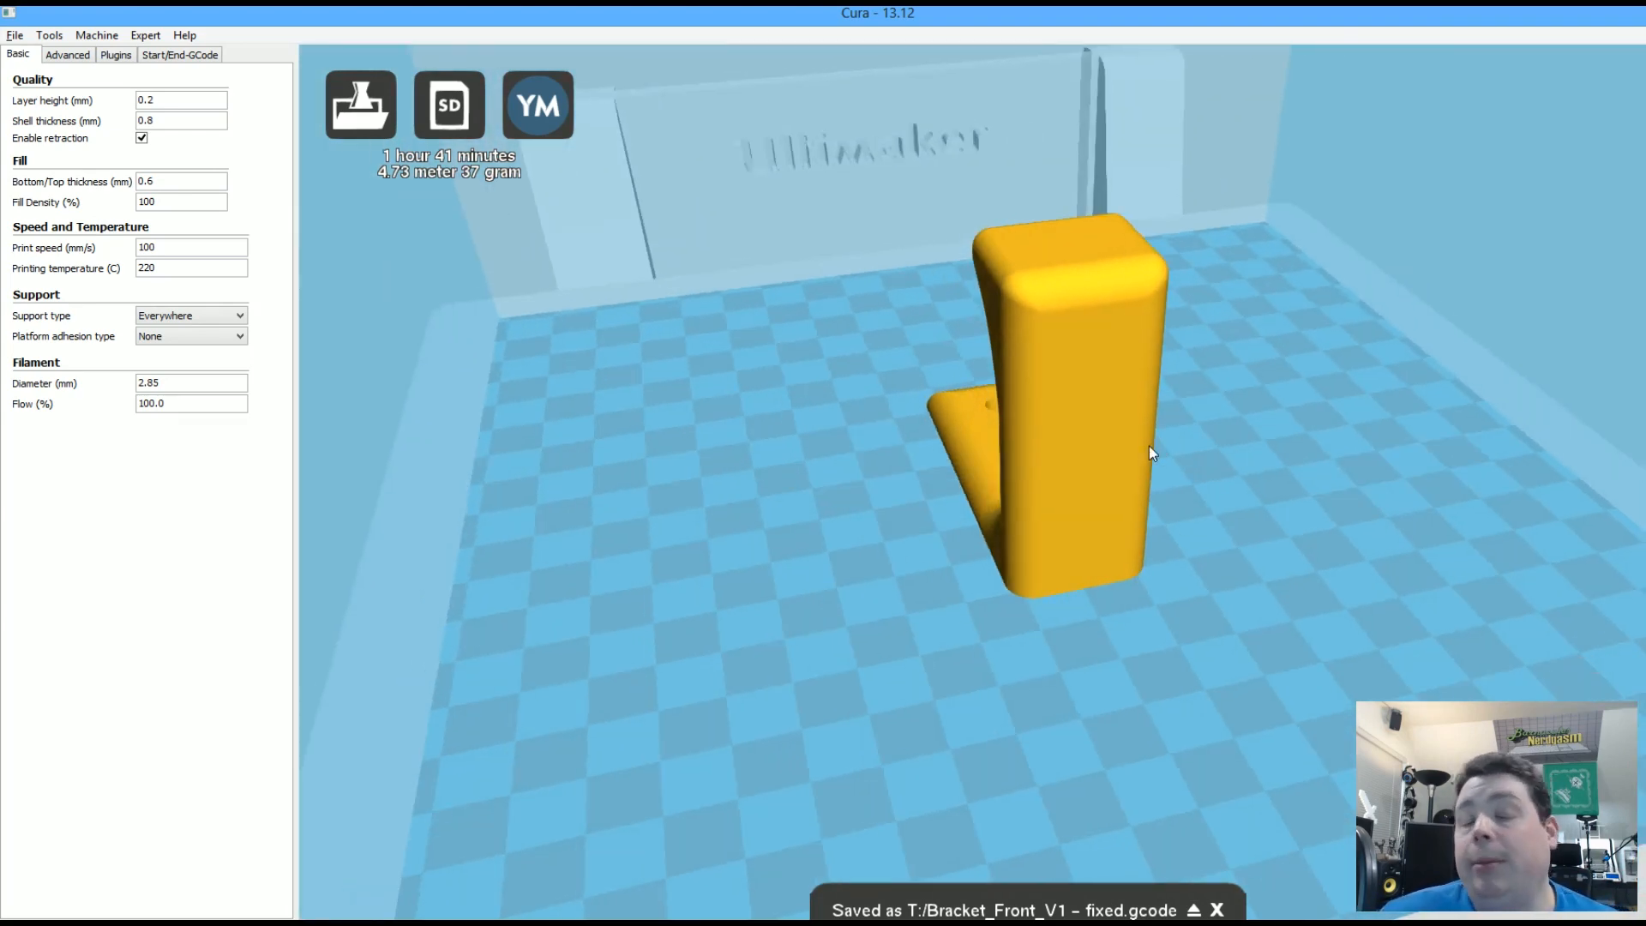
mouse_move(1186, 406)
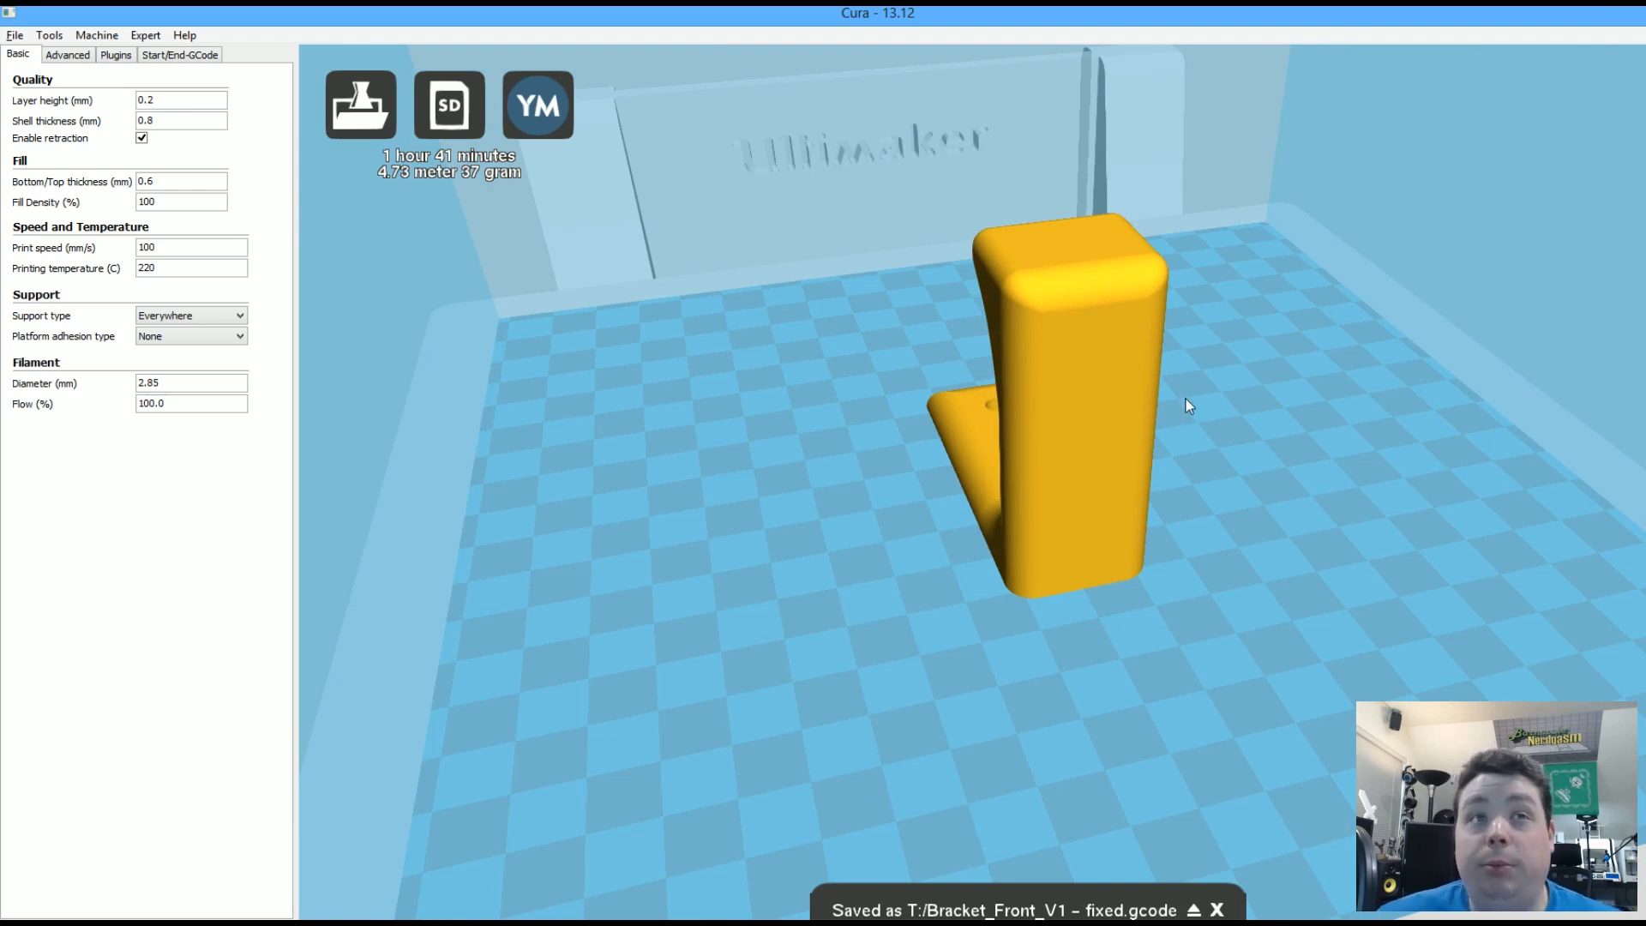
mouse_move(1181, 286)
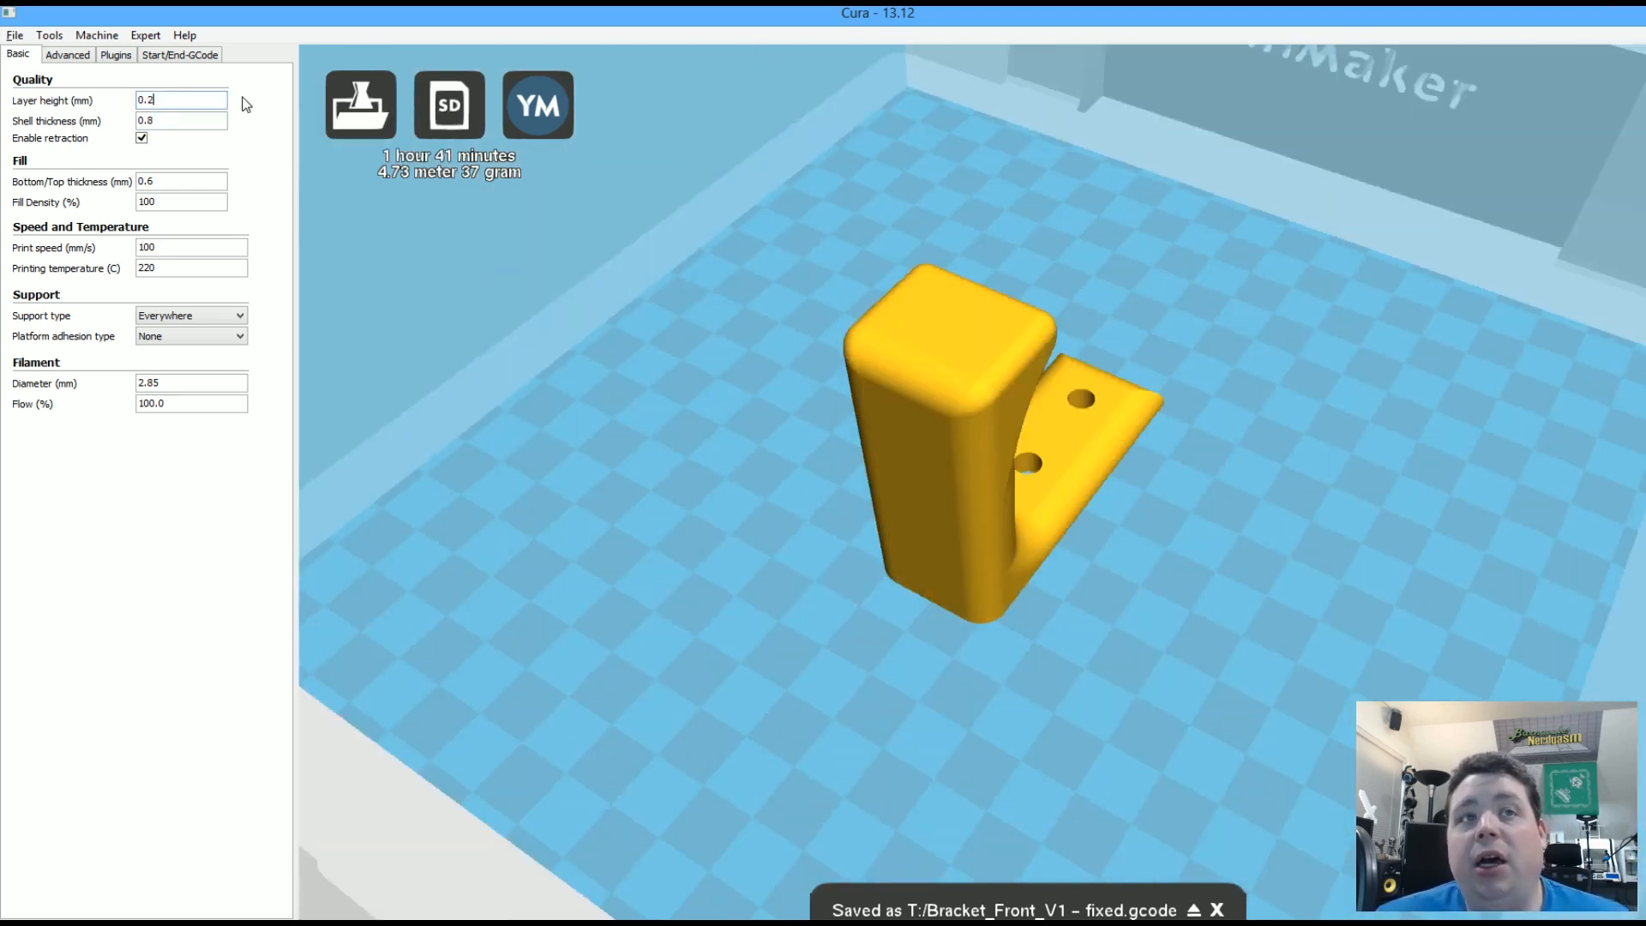
mouse_move(180, 202)
text(50)
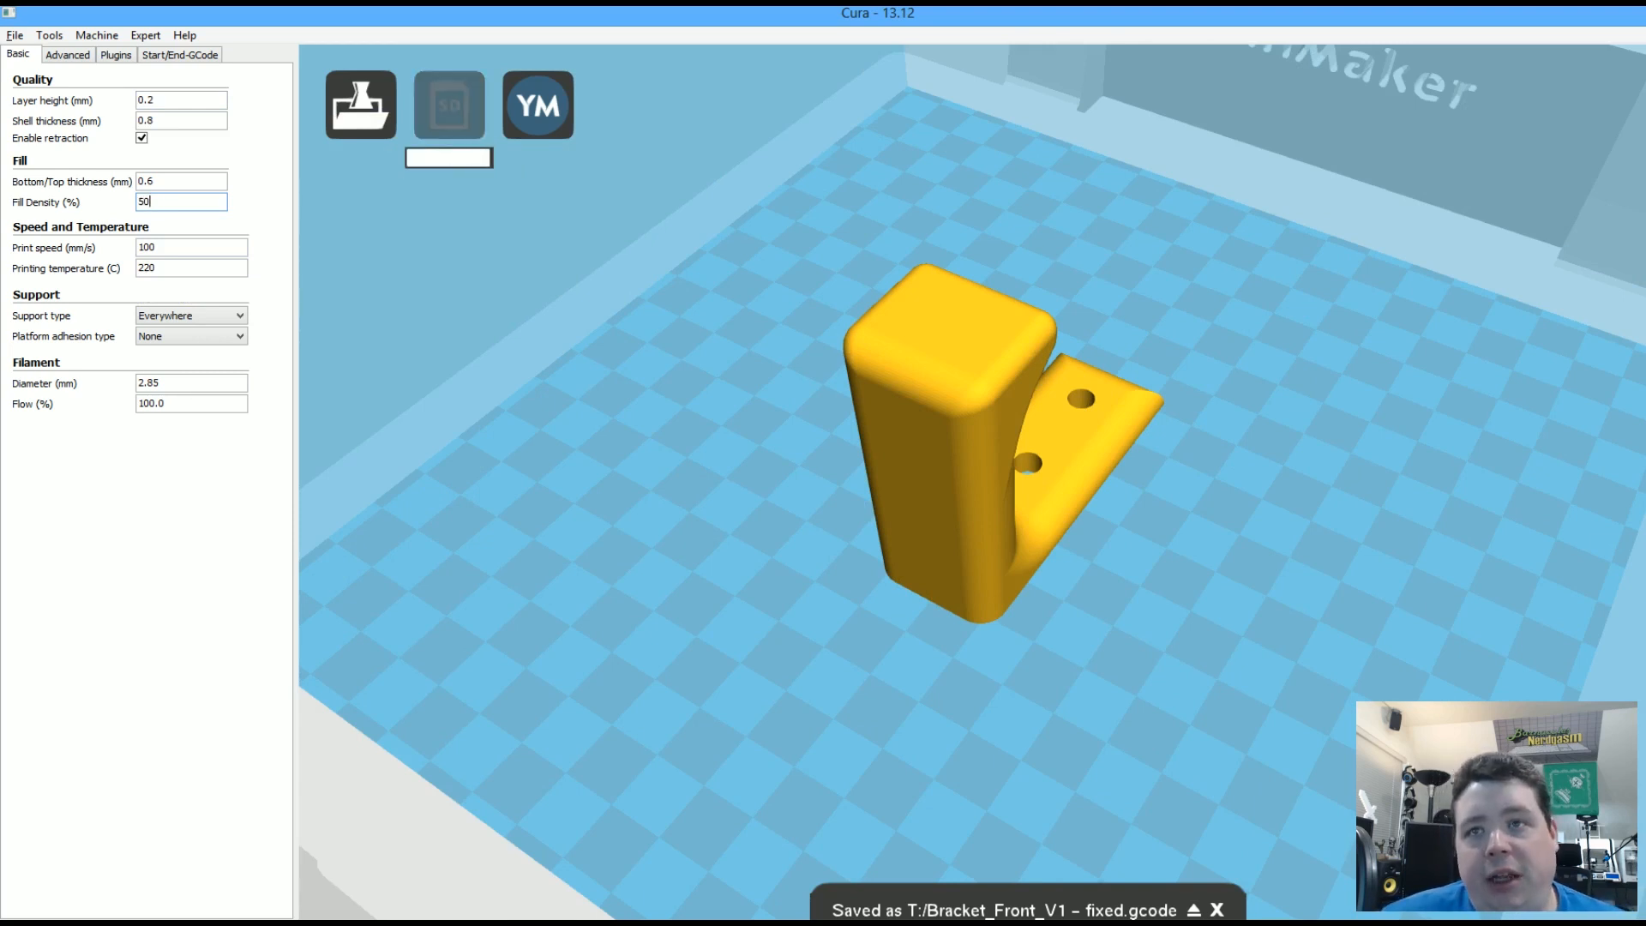
- Apply the 50% fill density and re-slice, giving a 1 h 33 min, 23 g estimate
click(448, 104)
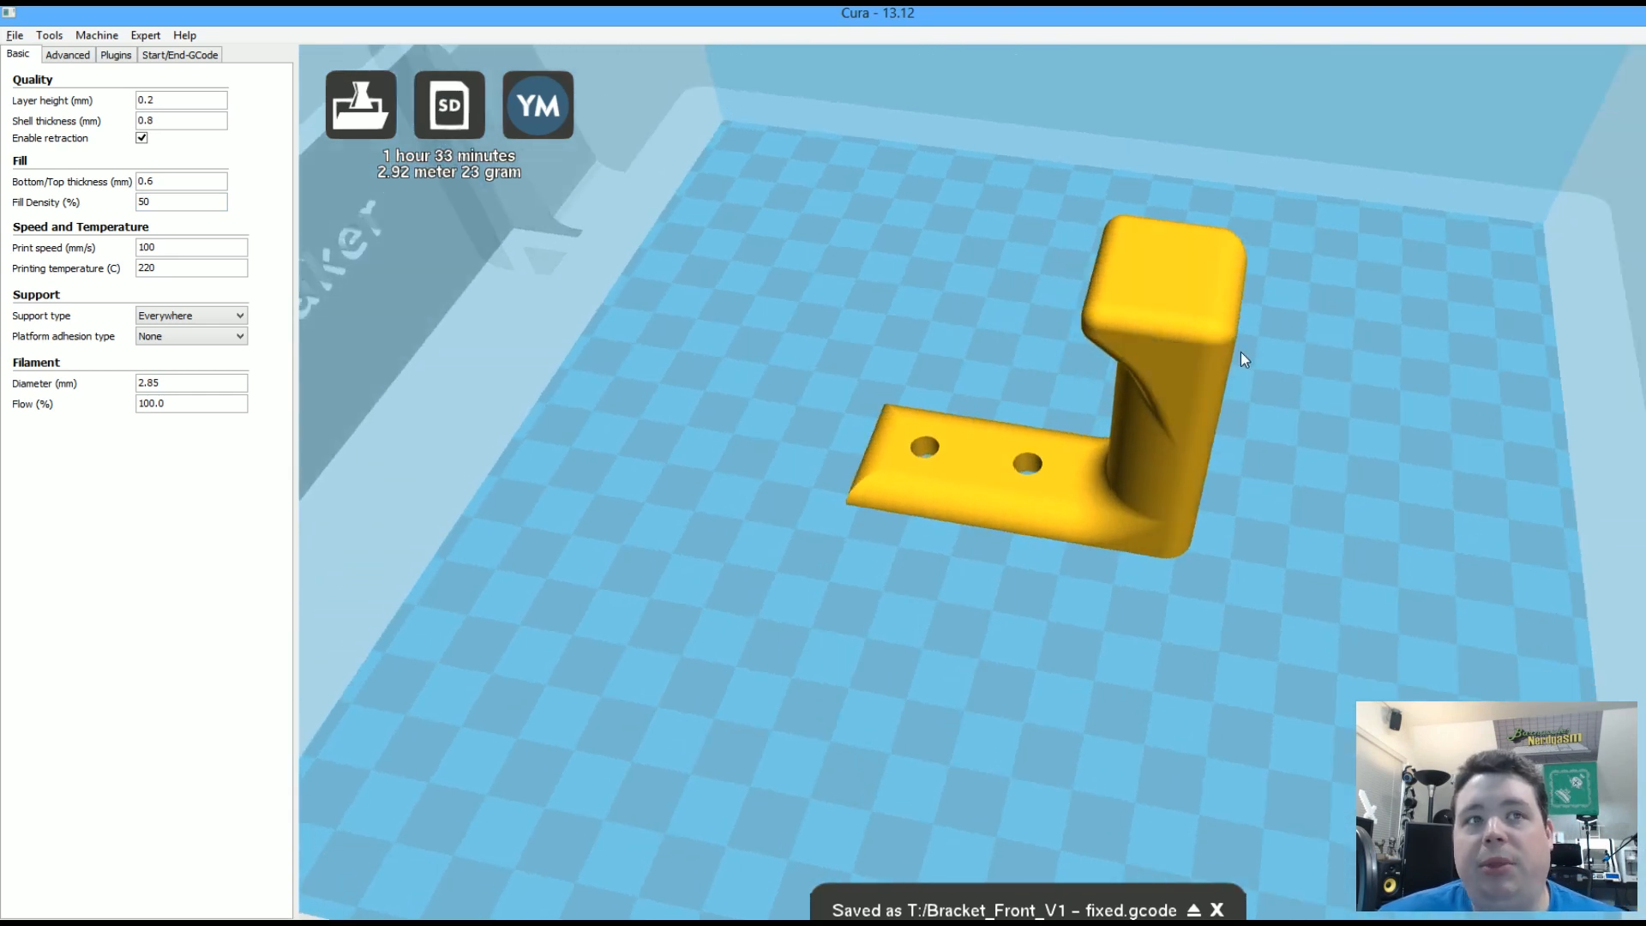
mouse_move(1112, 600)
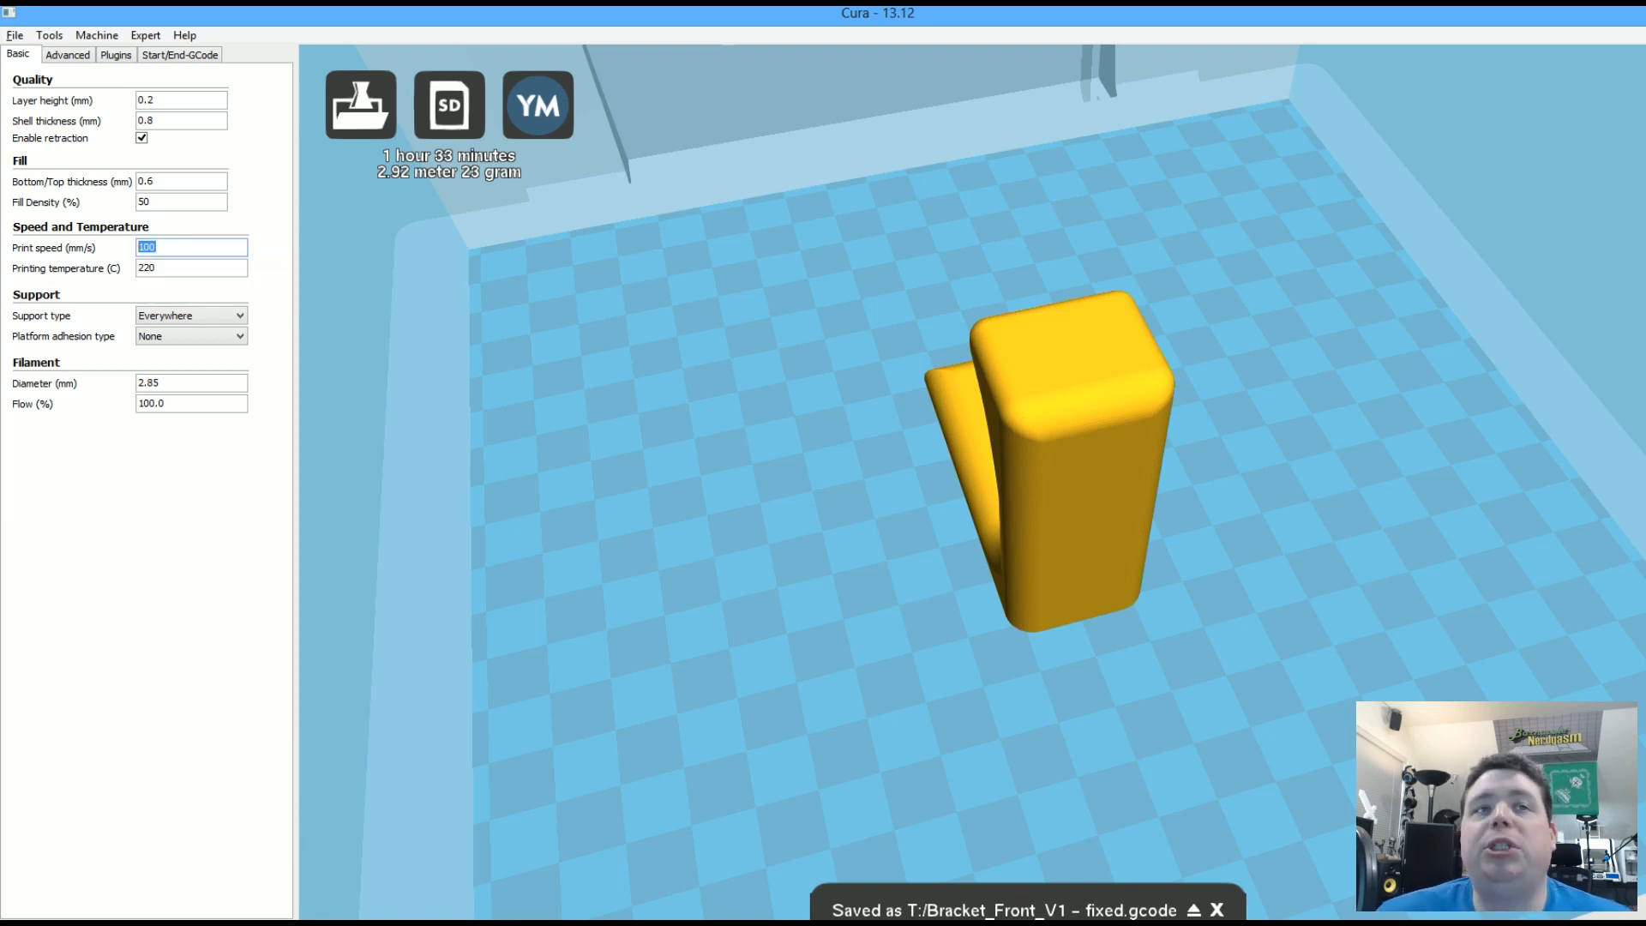
mouse_move(53, 247)
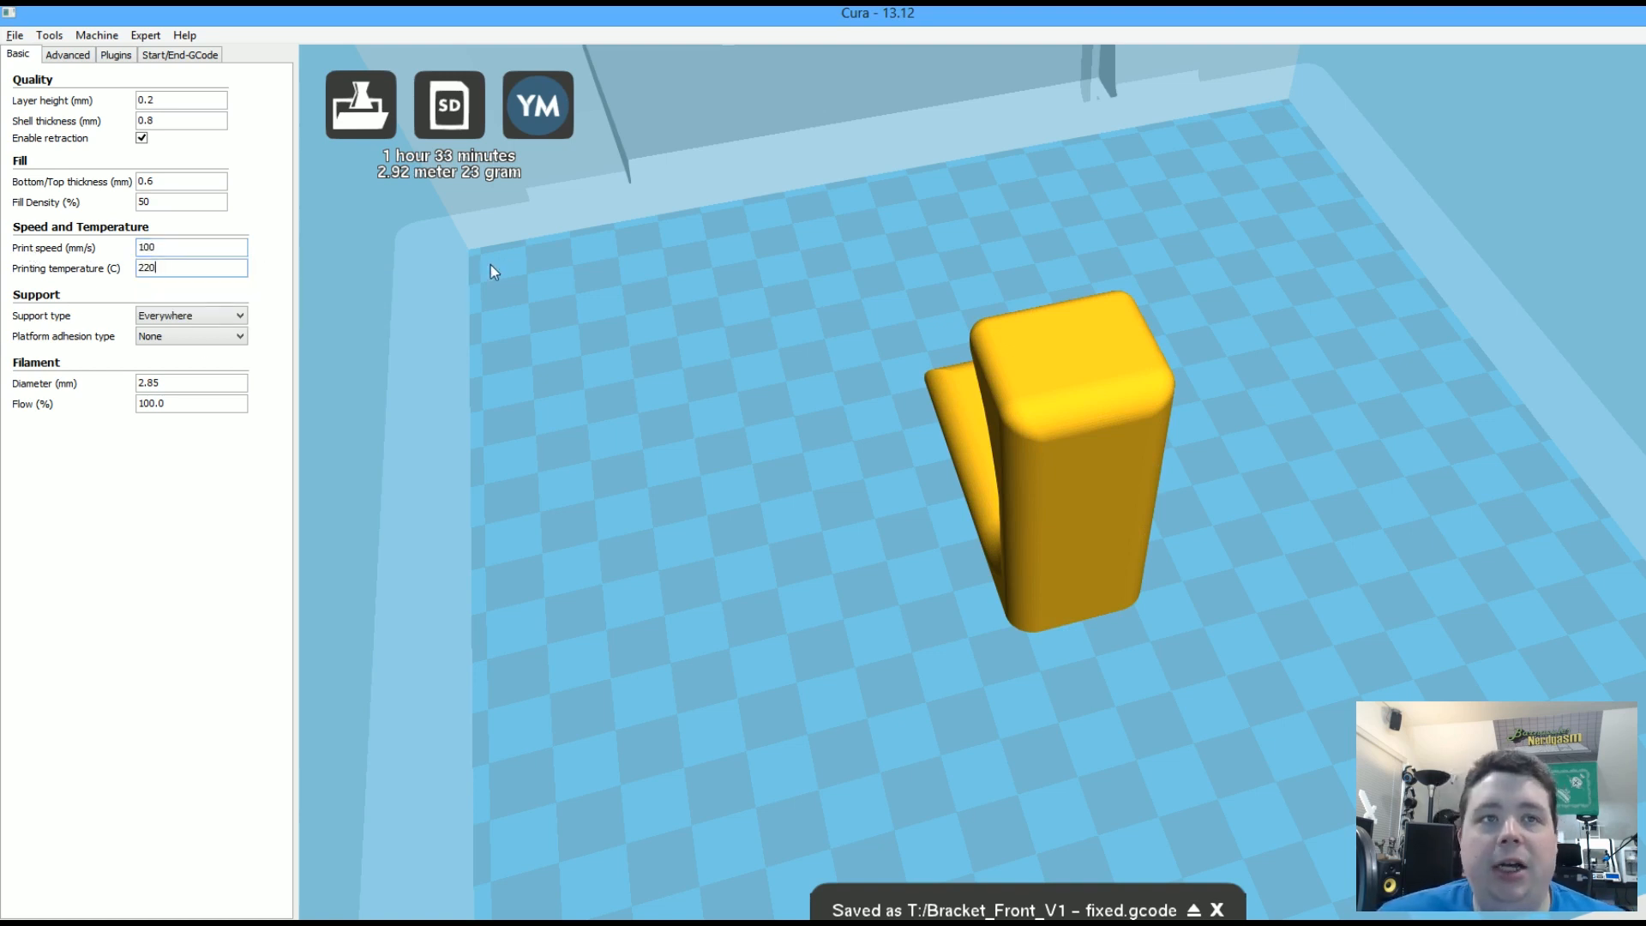
mouse_move(471, 269)
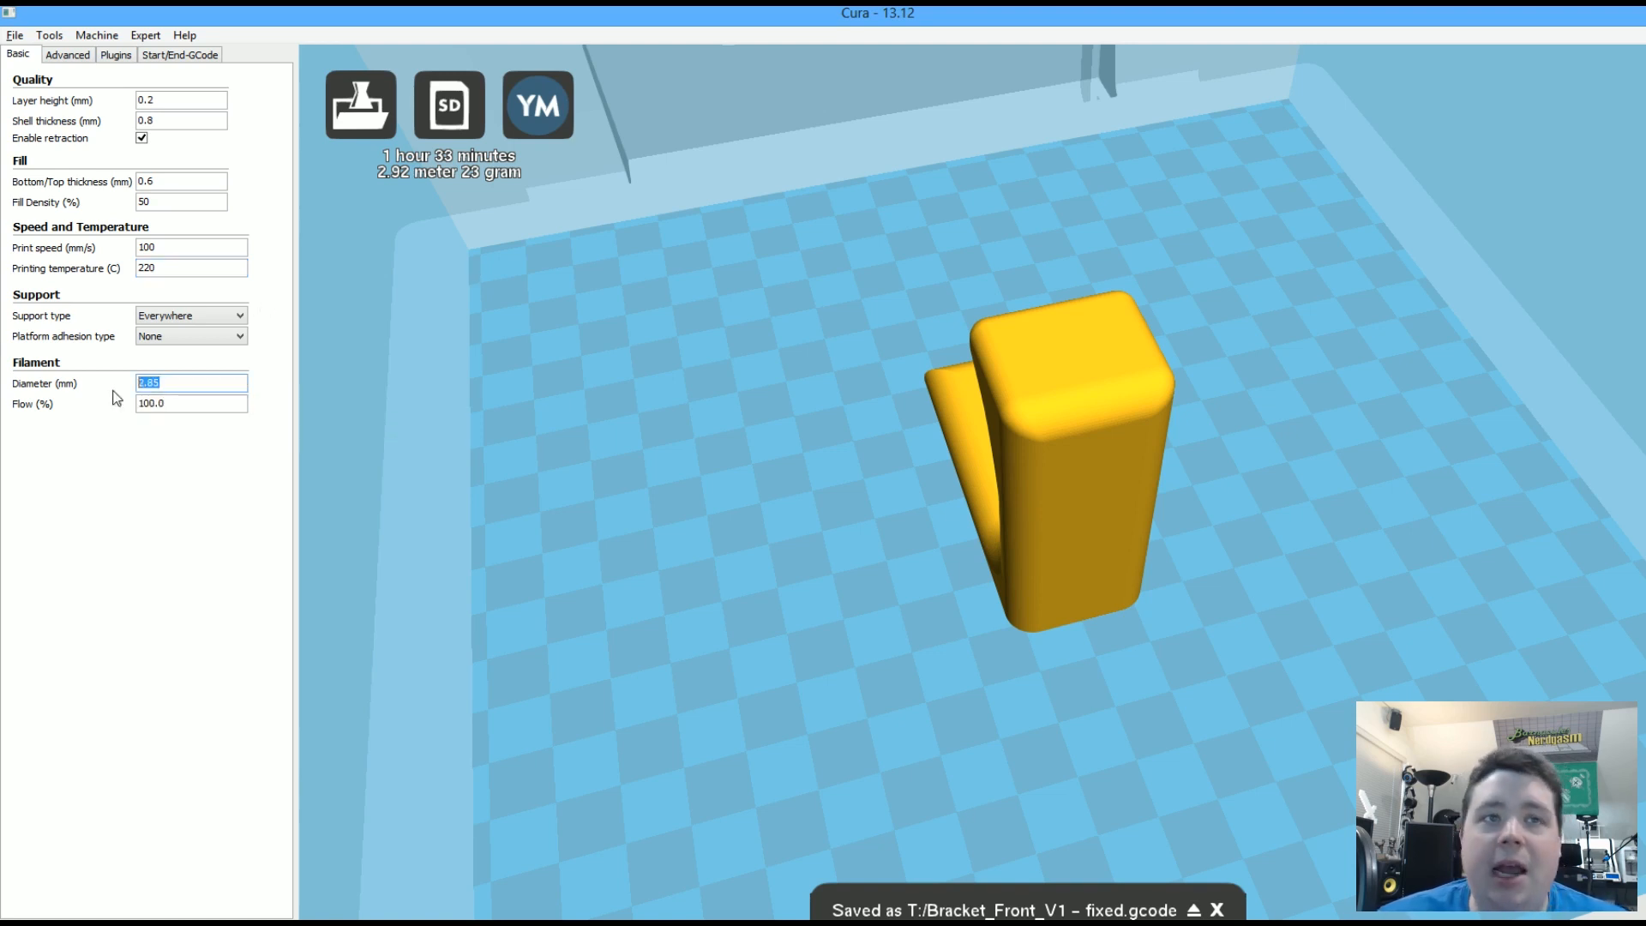
mouse_move(115, 302)
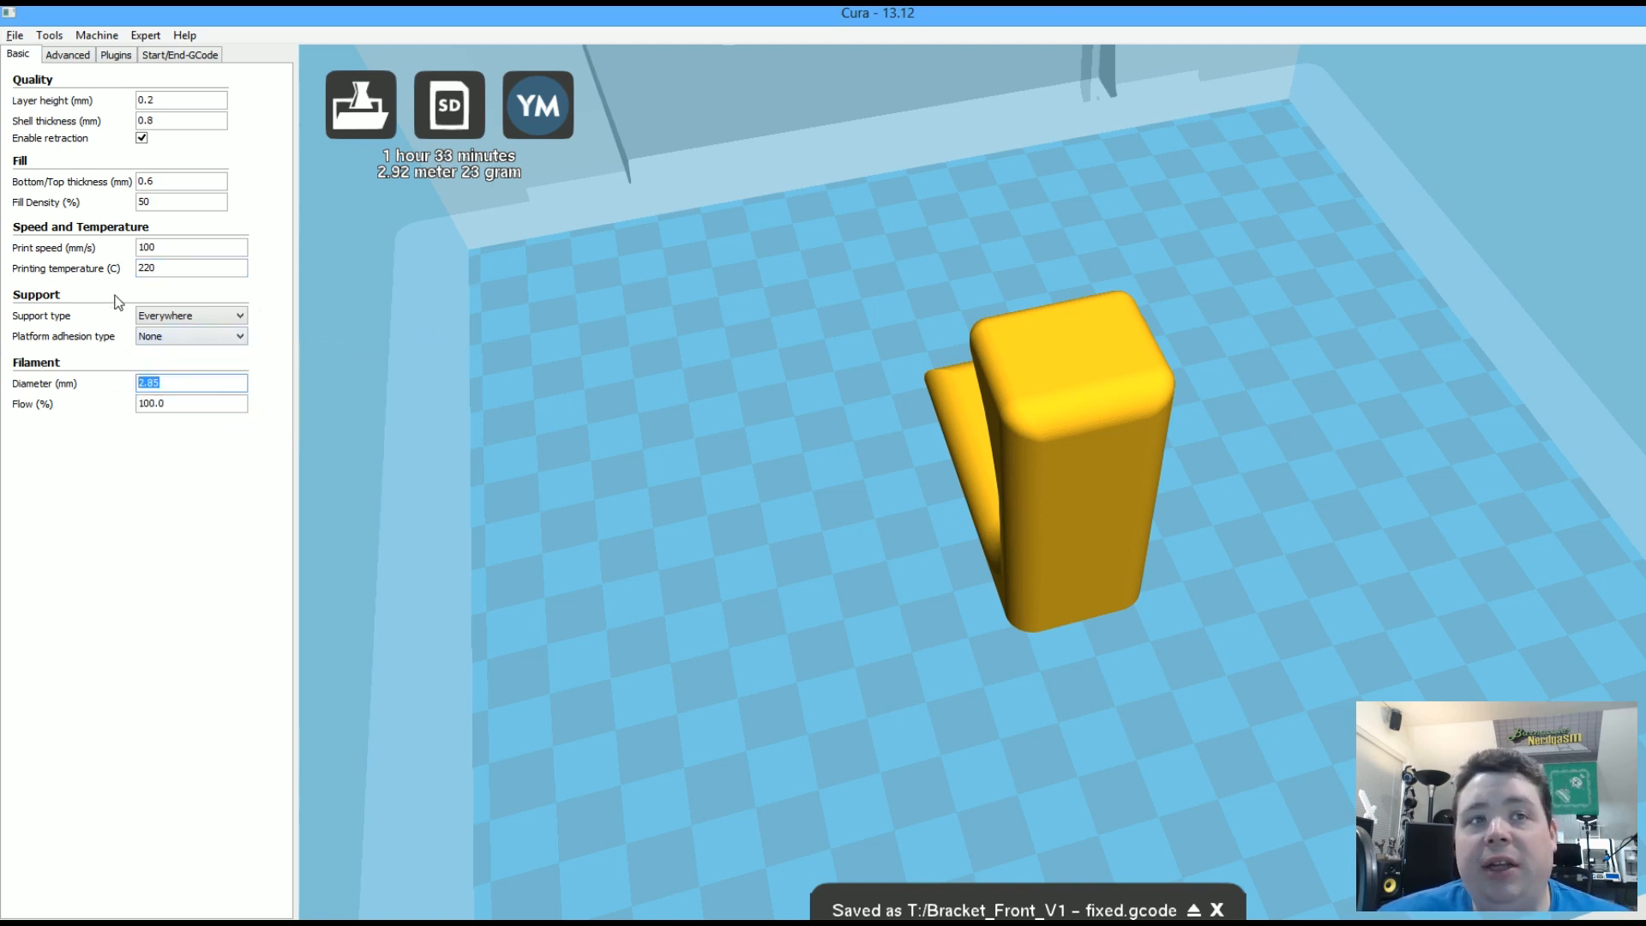
- Set Support type to None and re-slice the bracket (still 1 h 33 min, 23 g)
click(191, 316)
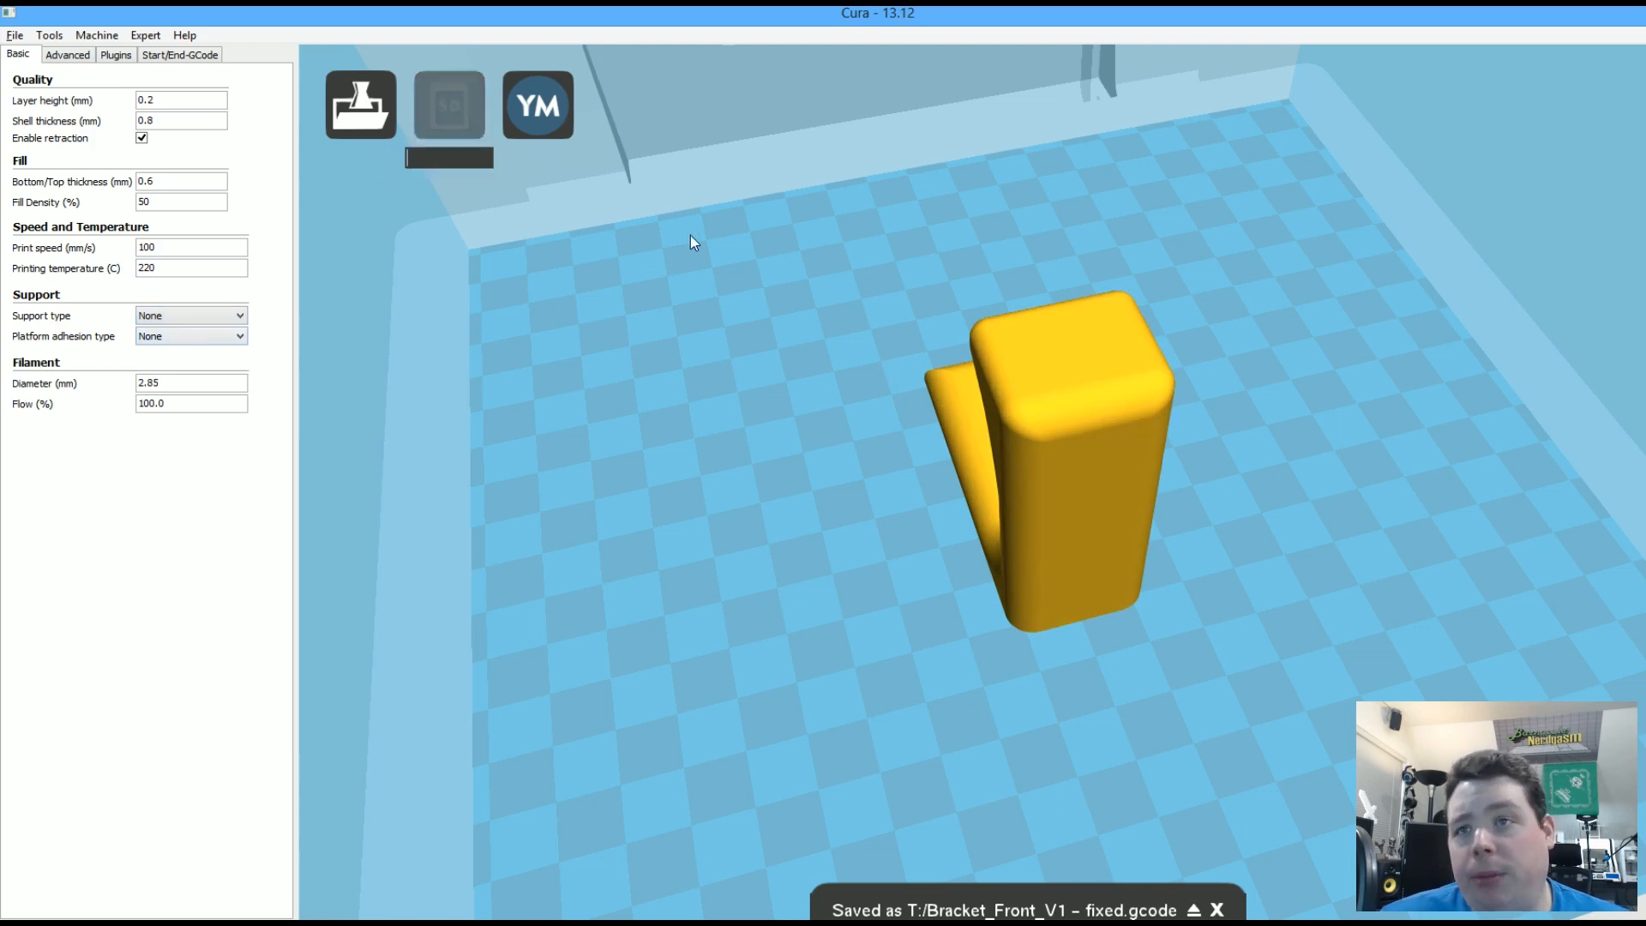
click(448, 105)
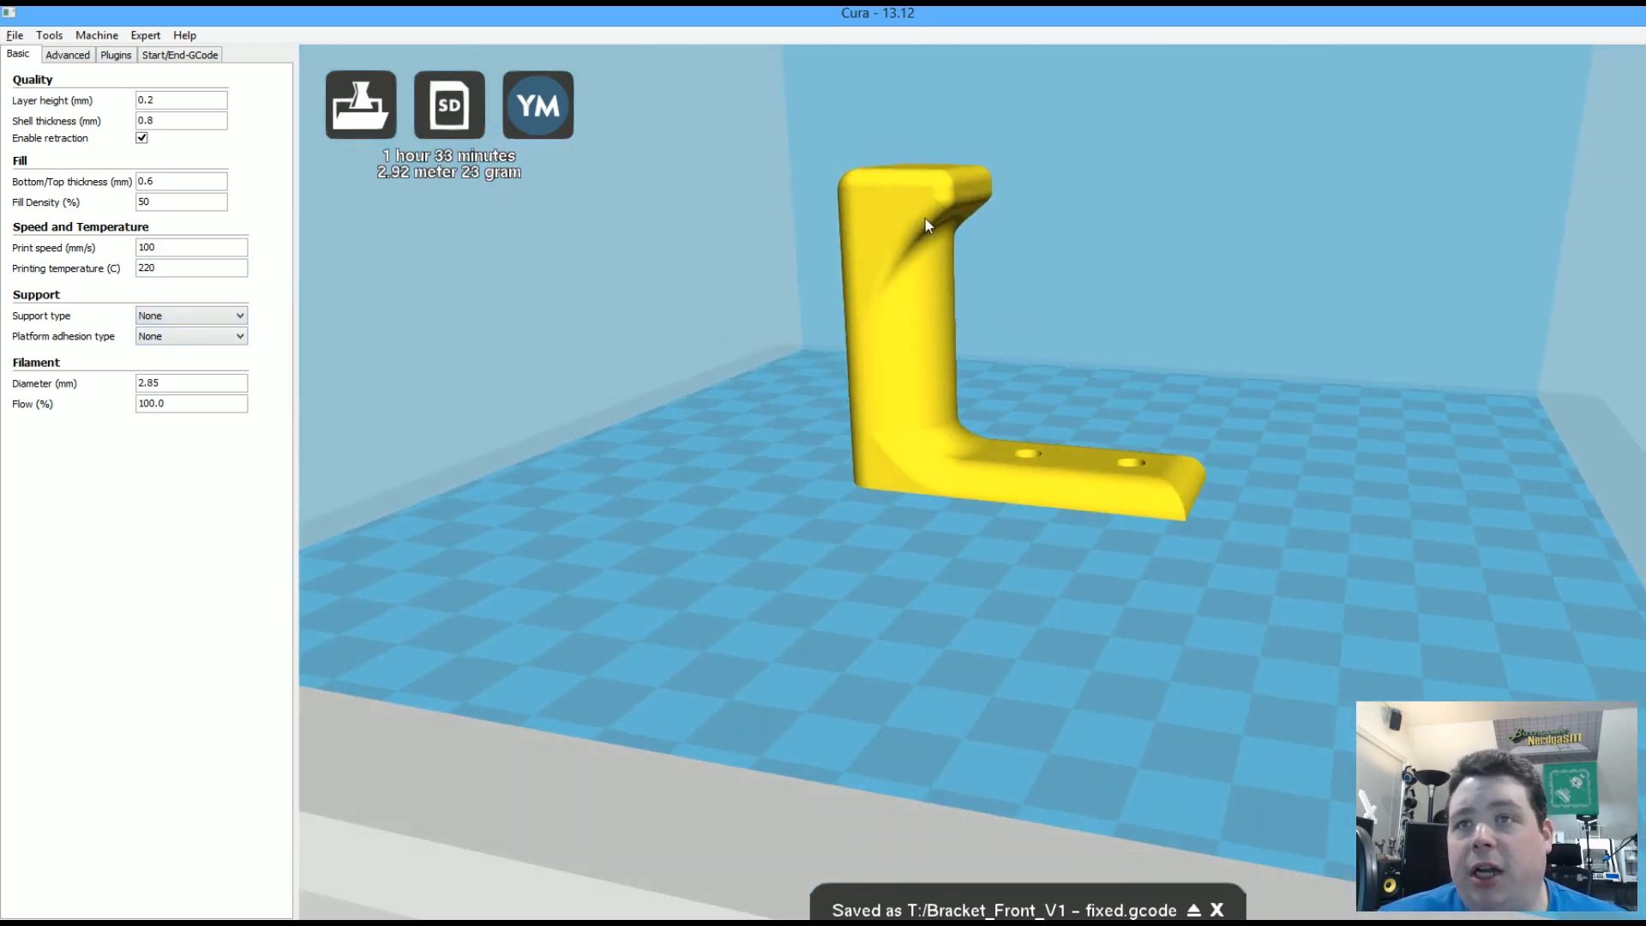